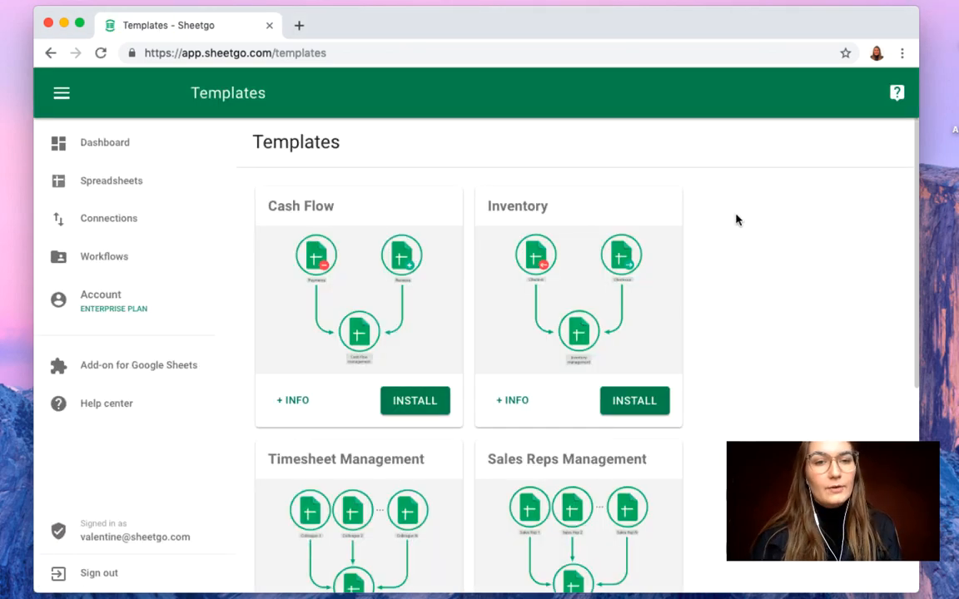
mouse_move(703, 206)
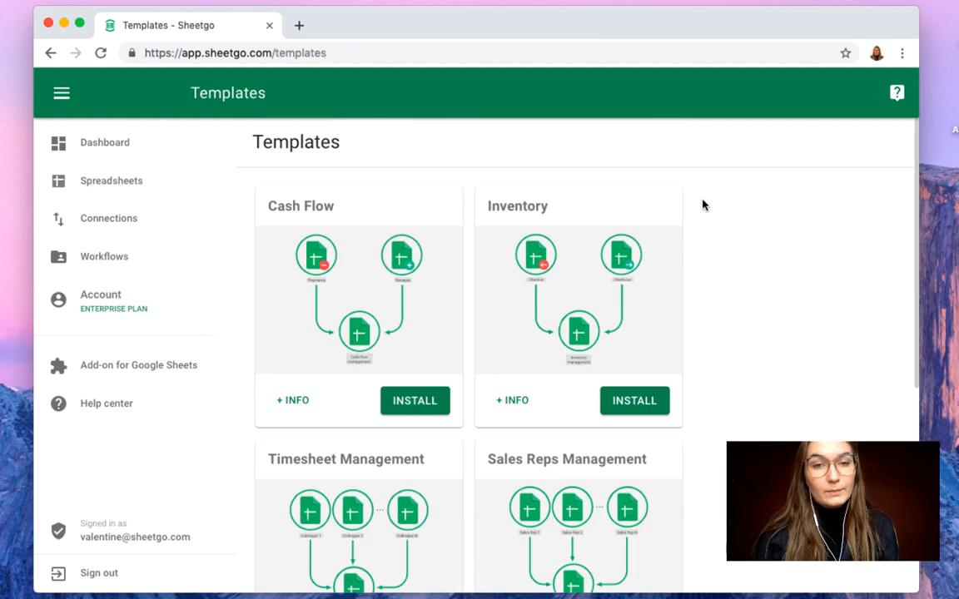
mouse_move(696, 353)
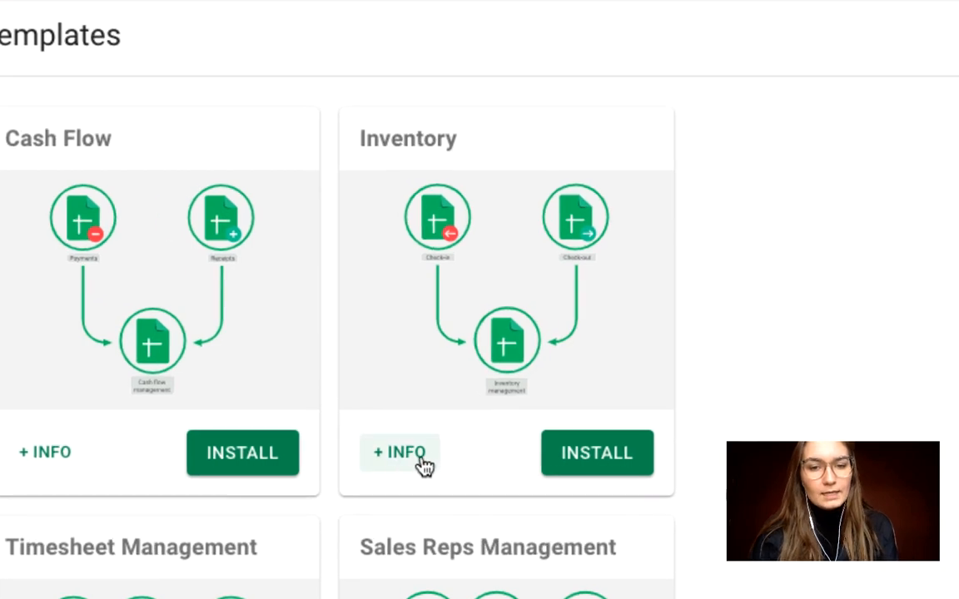
- View the Inventory template's info page with its connection diagram and overview
click(399, 453)
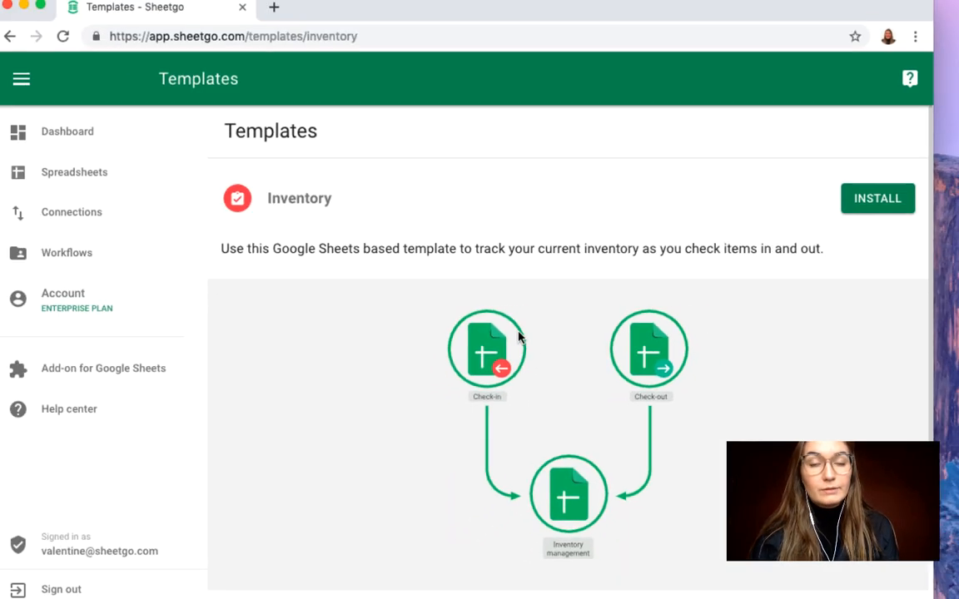
scroll(down, 3)
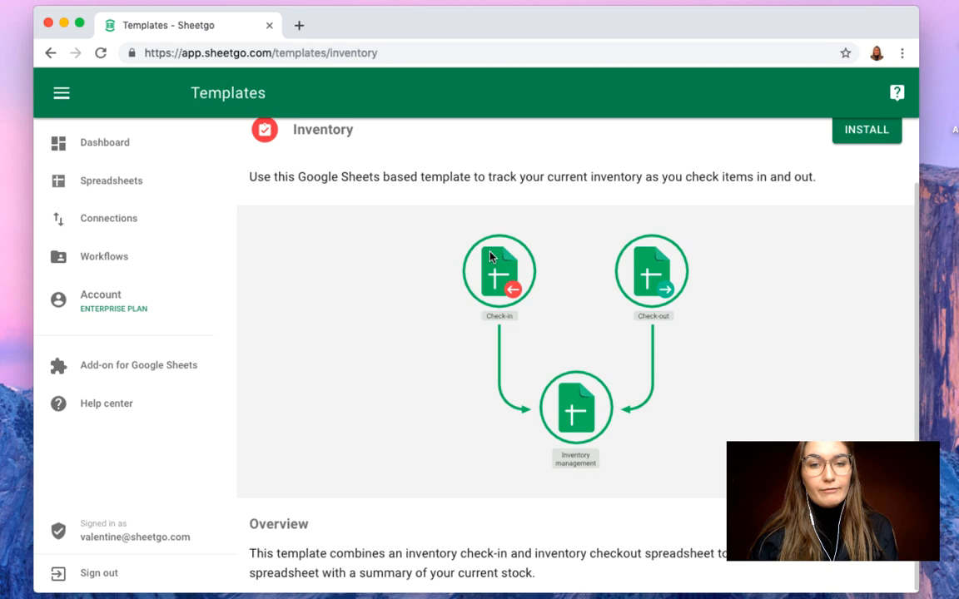
mouse_move(719, 306)
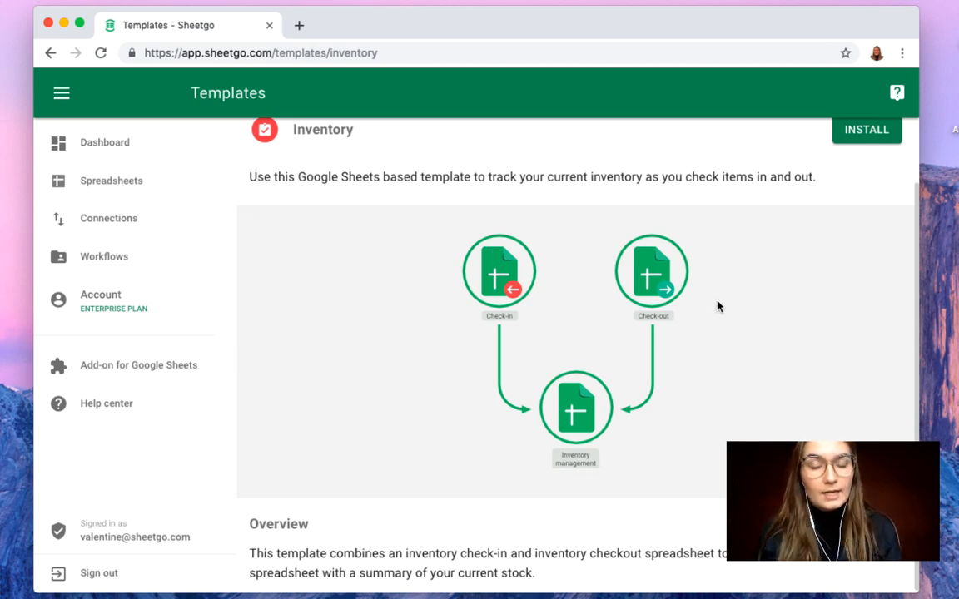
scroll(down, 3)
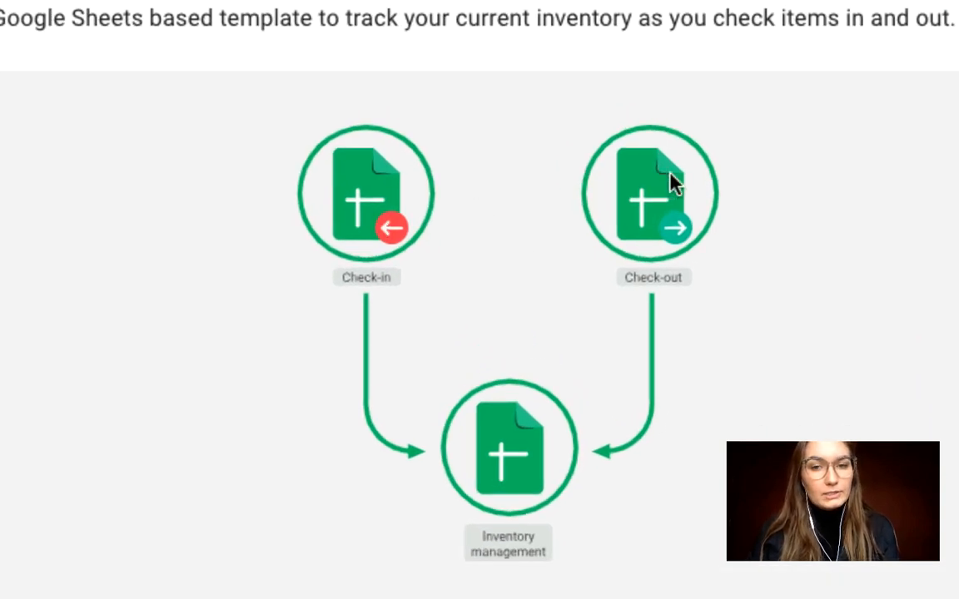
mouse_move(474, 591)
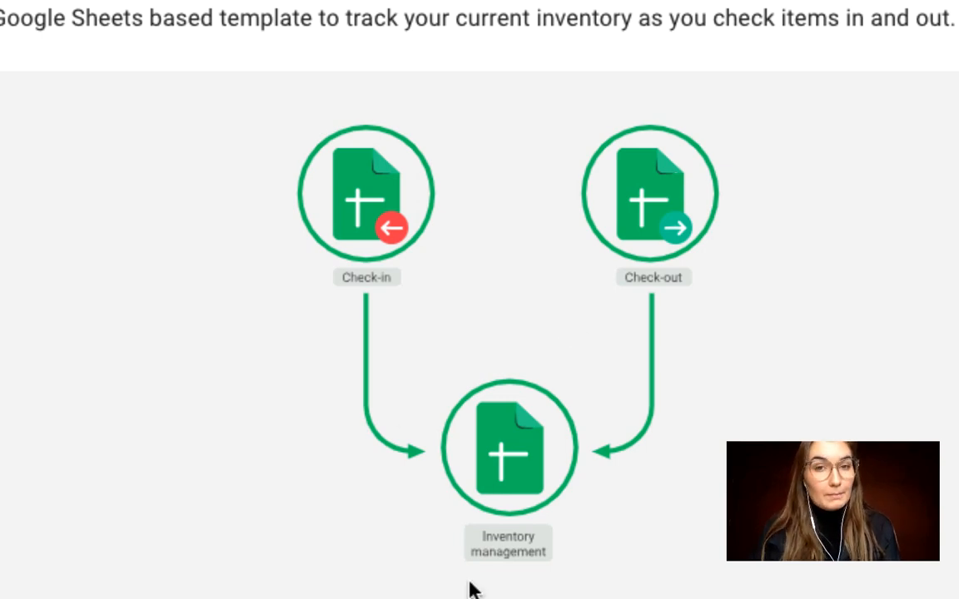
mouse_move(447, 499)
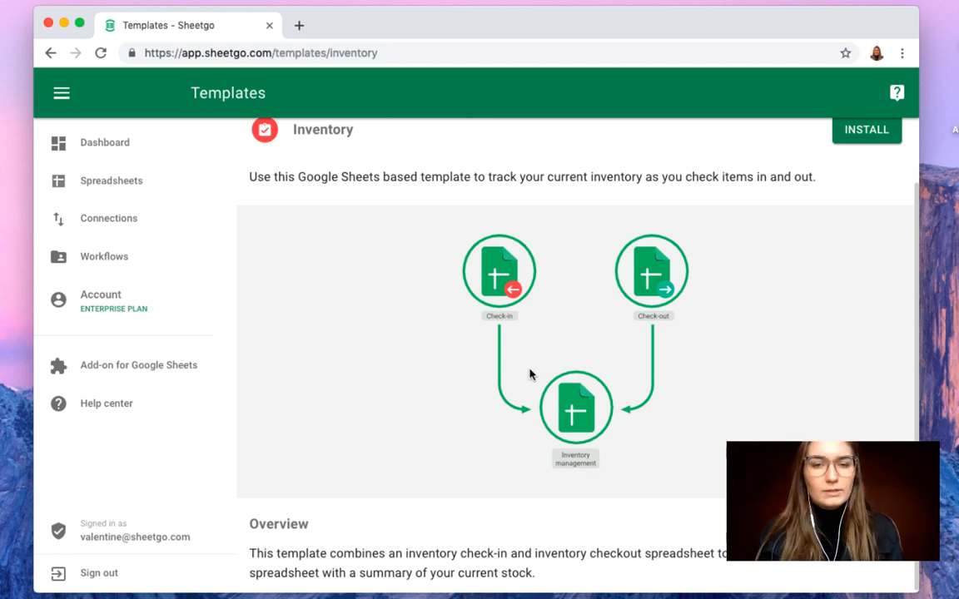
mouse_move(561, 429)
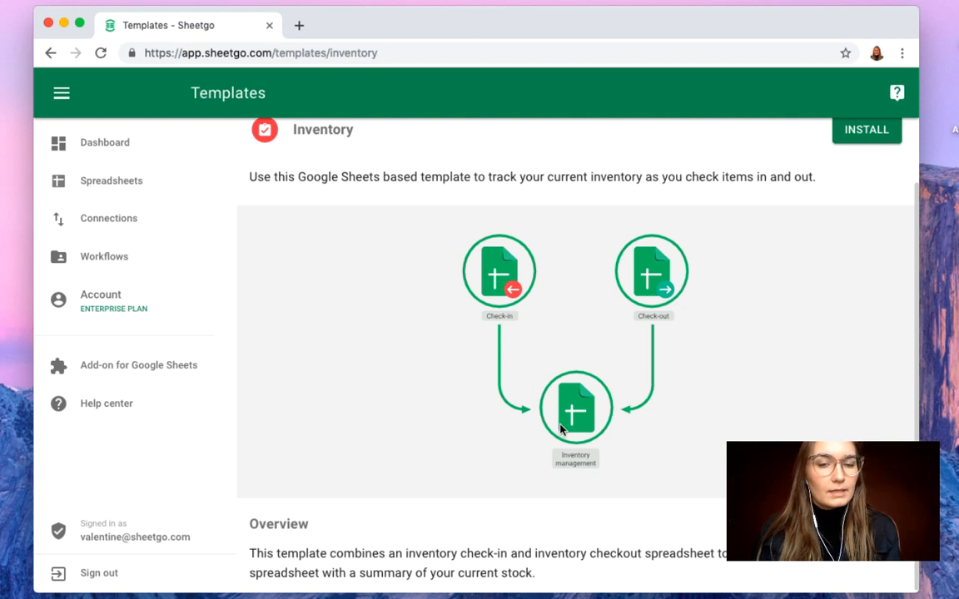
mouse_move(559, 425)
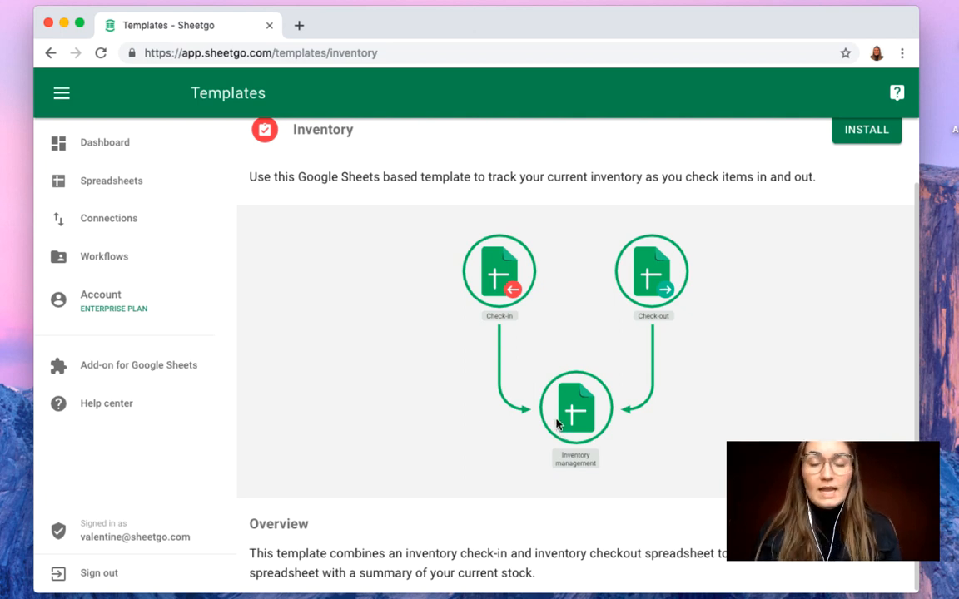
mouse_move(672, 337)
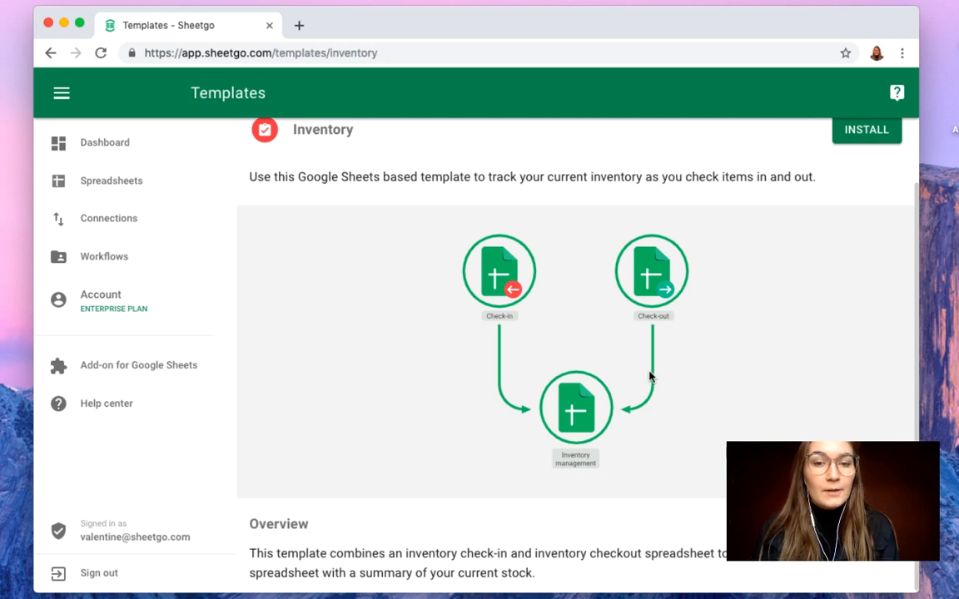
mouse_move(597, 423)
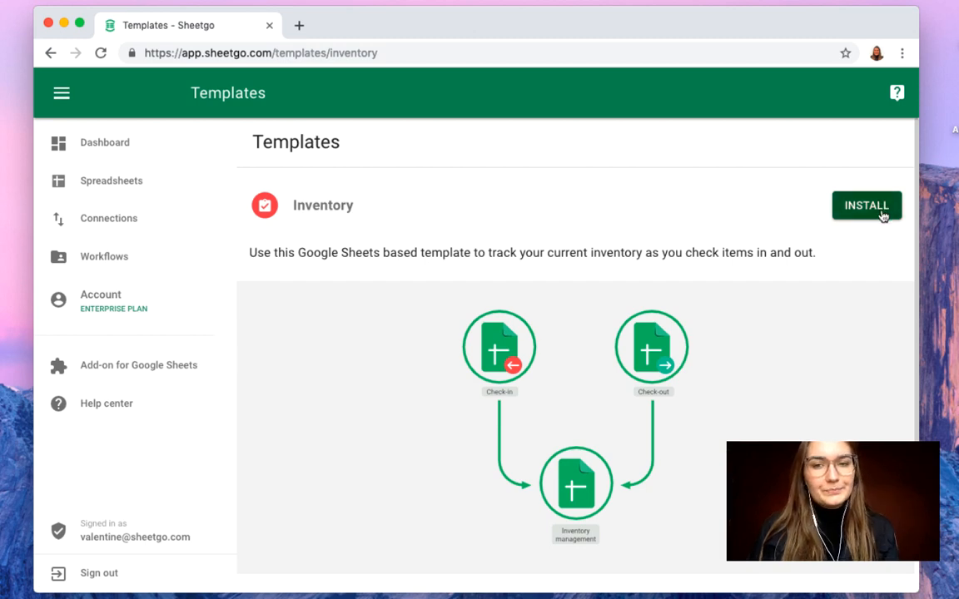
- Install the Inventory template and wait for the Congrats dialog
click(866, 207)
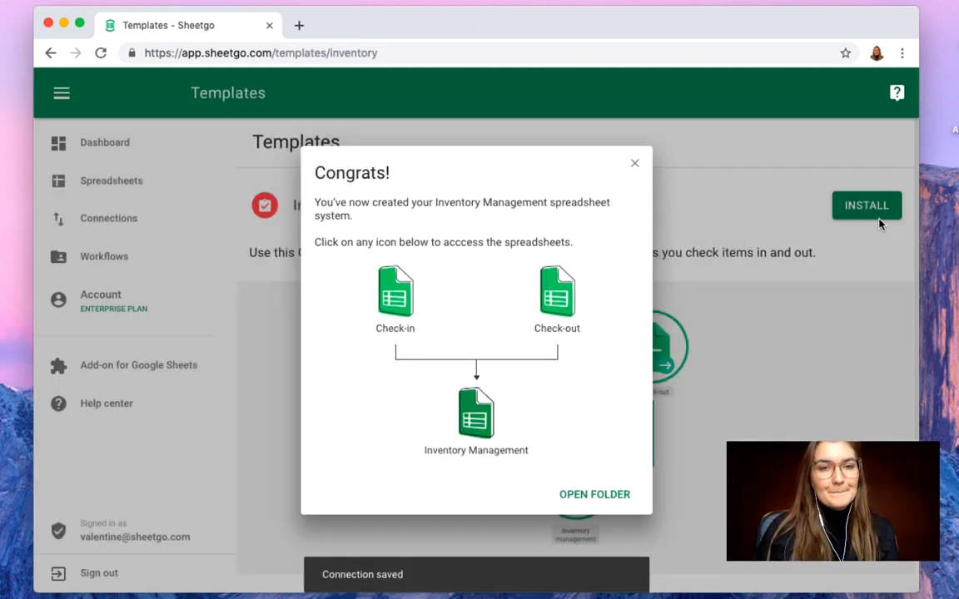
click(866, 207)
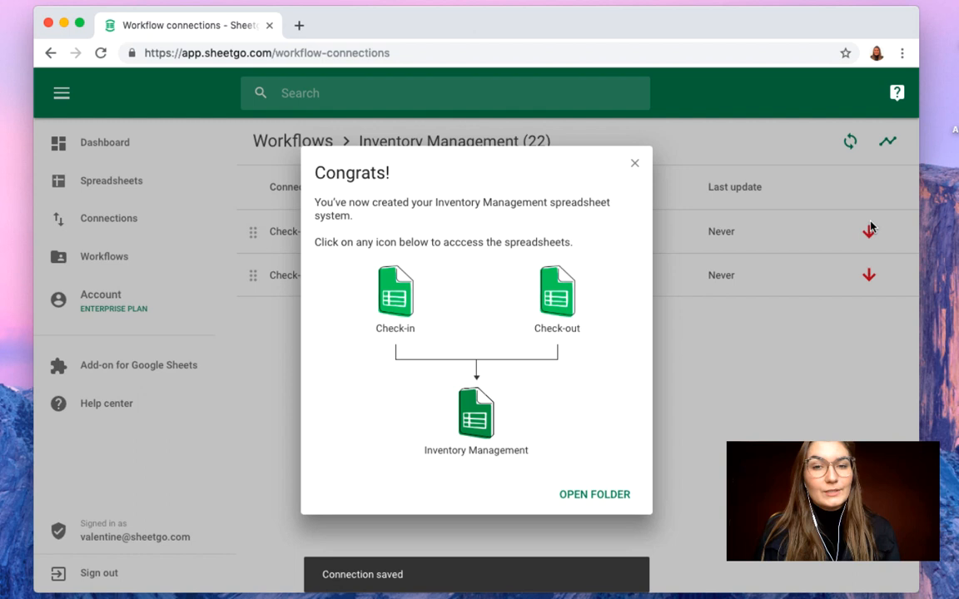
mouse_move(755, 223)
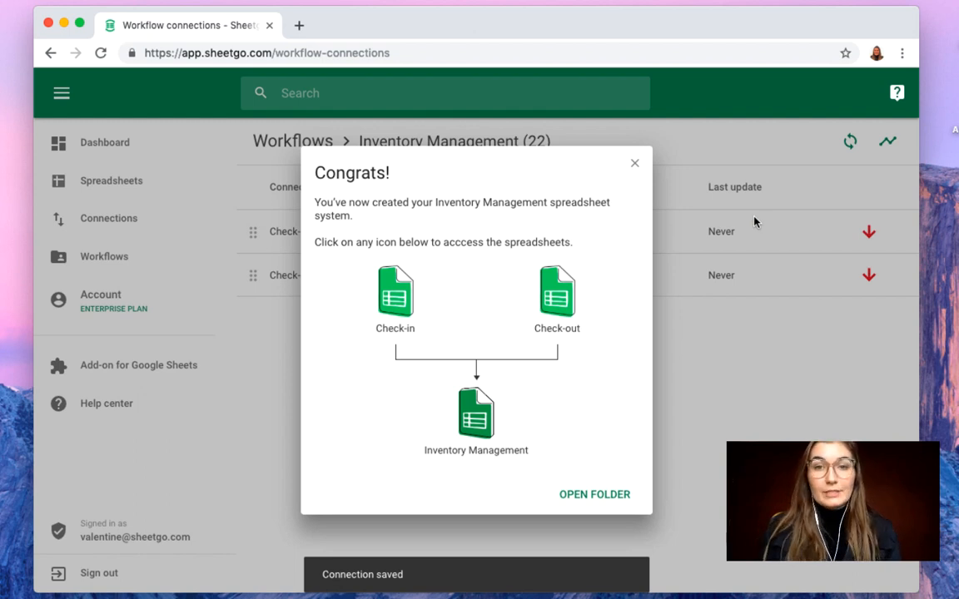
mouse_move(686, 216)
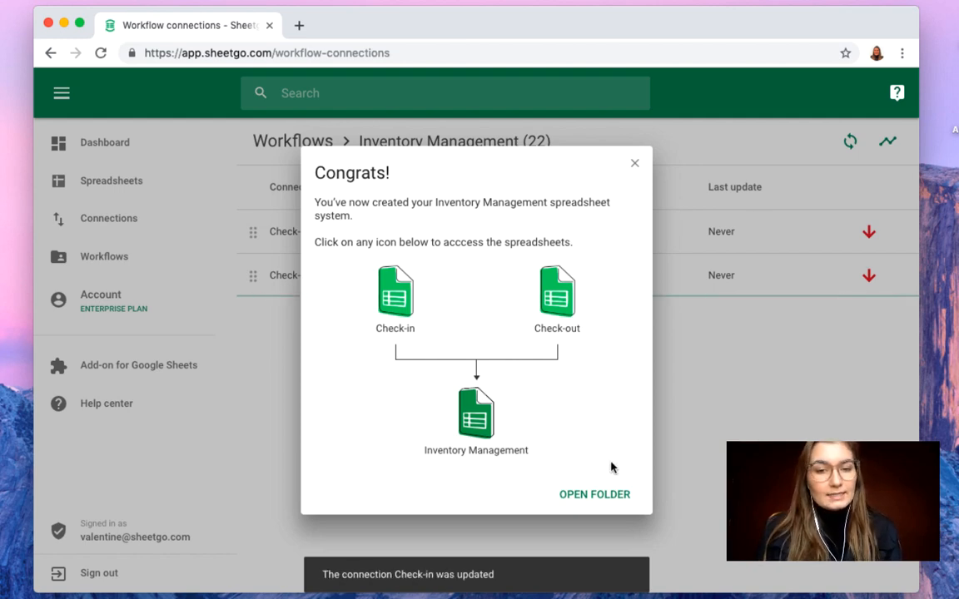
mouse_move(594, 495)
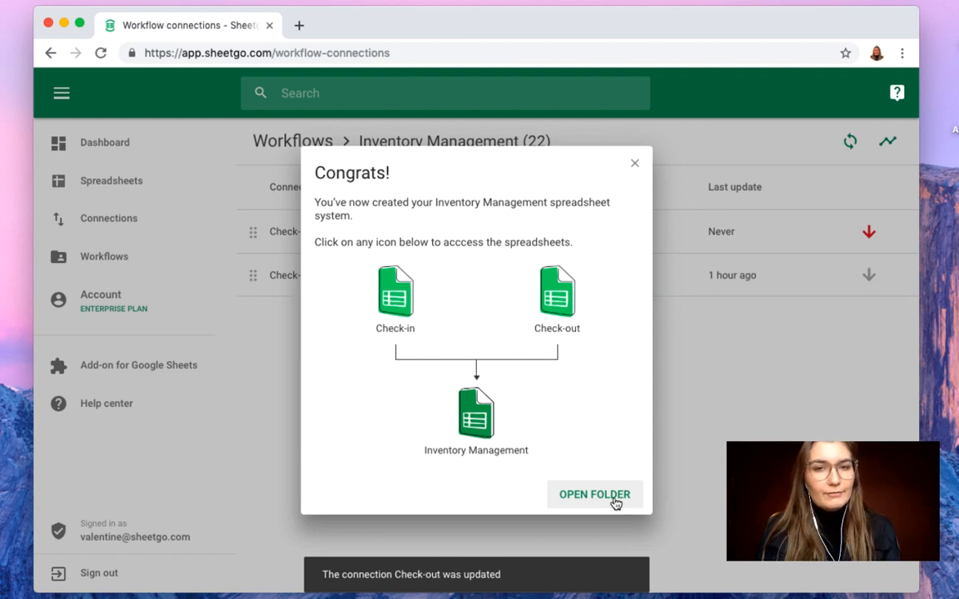
- Open the new Inventory Management (22) folder in Google Drive from the Congrats dialog
click(594, 494)
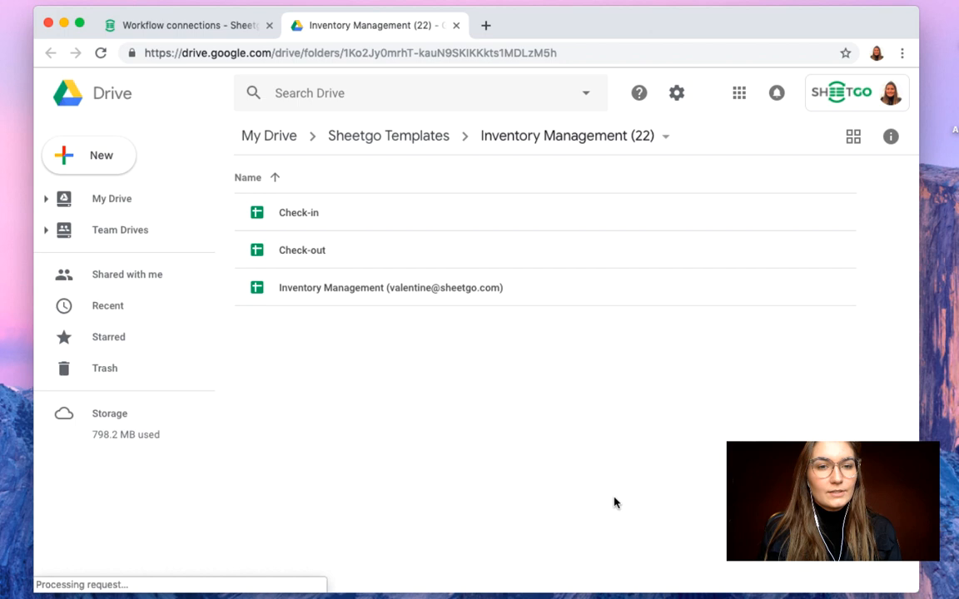
mouse_move(386, 287)
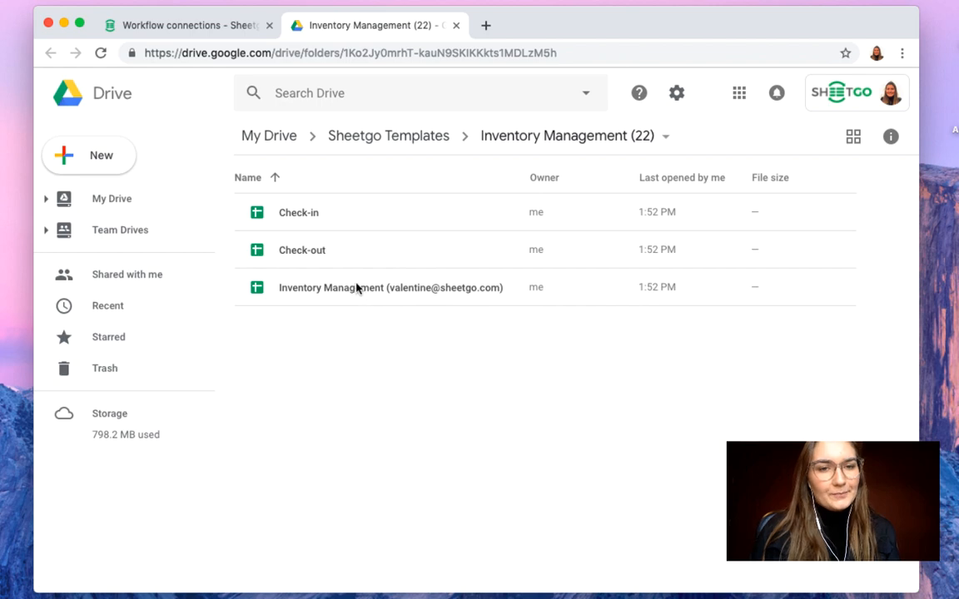
- Open the Inventory Management spreadsheet and show its Current Inventory list sheet
double_click(390, 286)
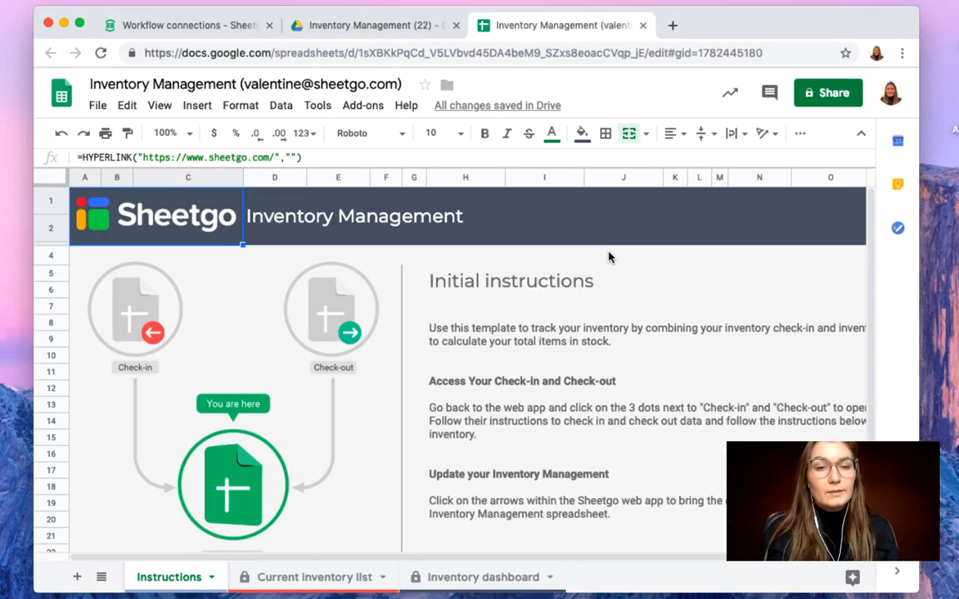
mouse_move(219, 566)
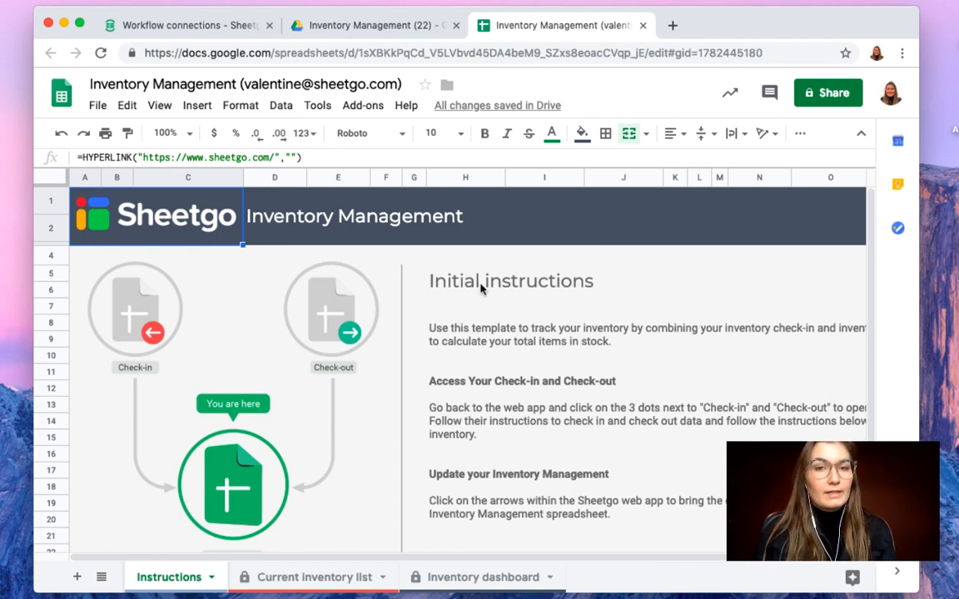
mouse_move(508, 373)
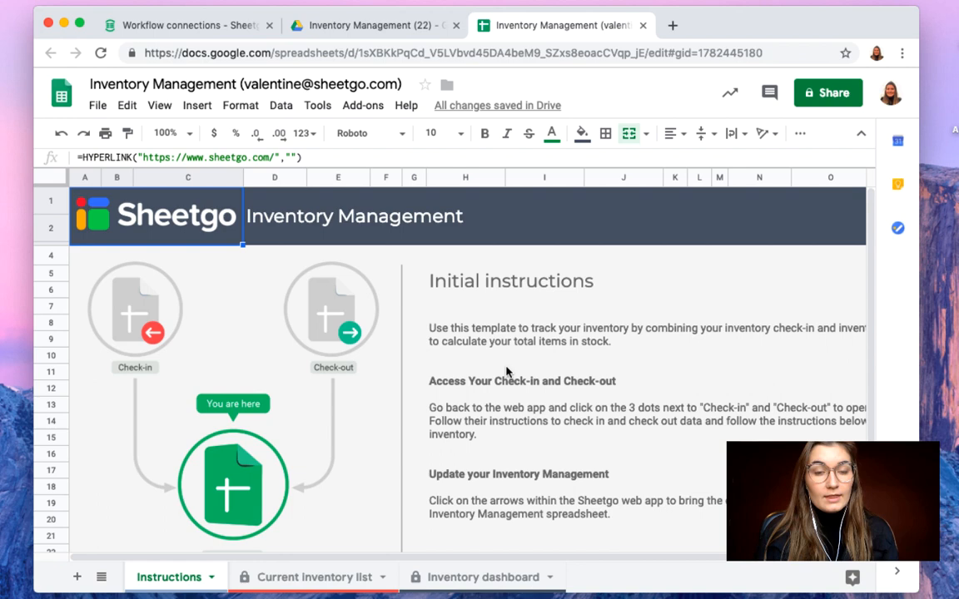
mouse_move(501, 363)
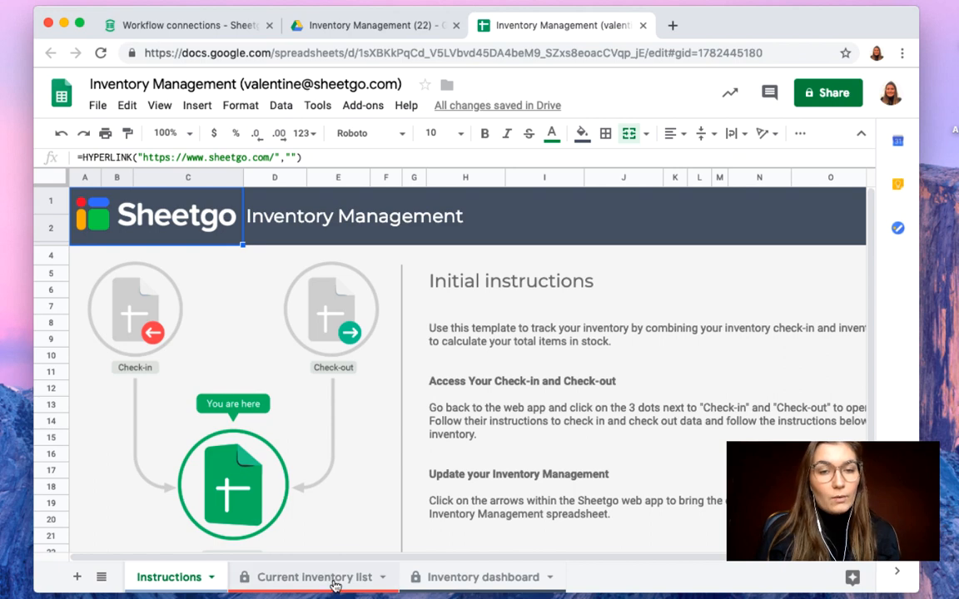
click(313, 576)
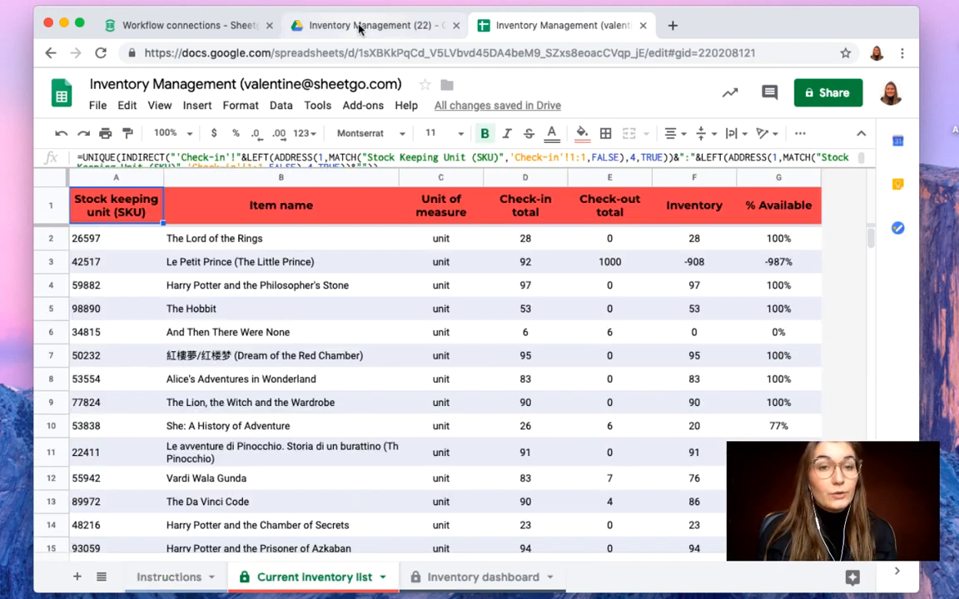
- Open the Check-out spreadsheet from the Drive folder and view its Check-out records sheet
click(673, 25)
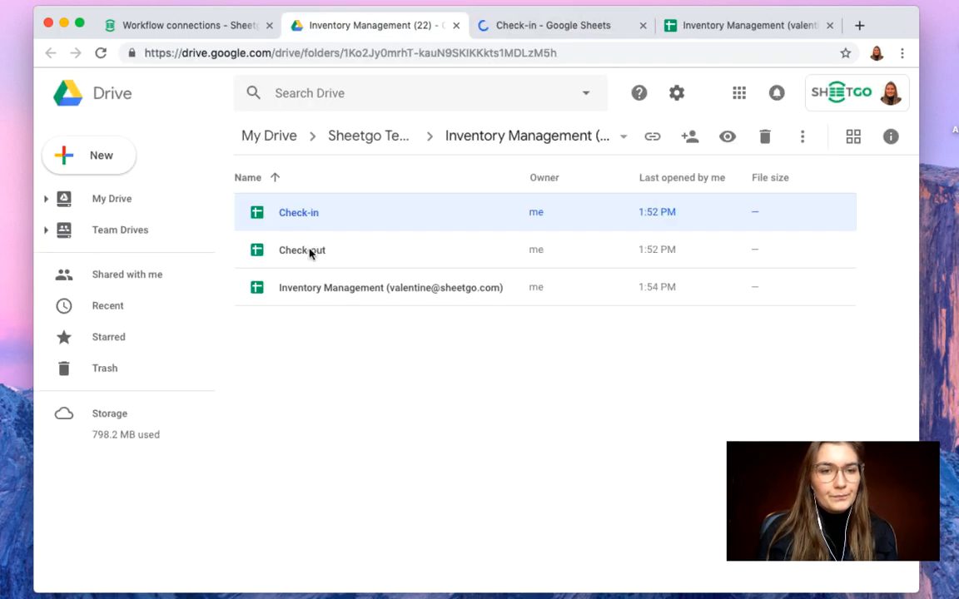
double_click(302, 249)
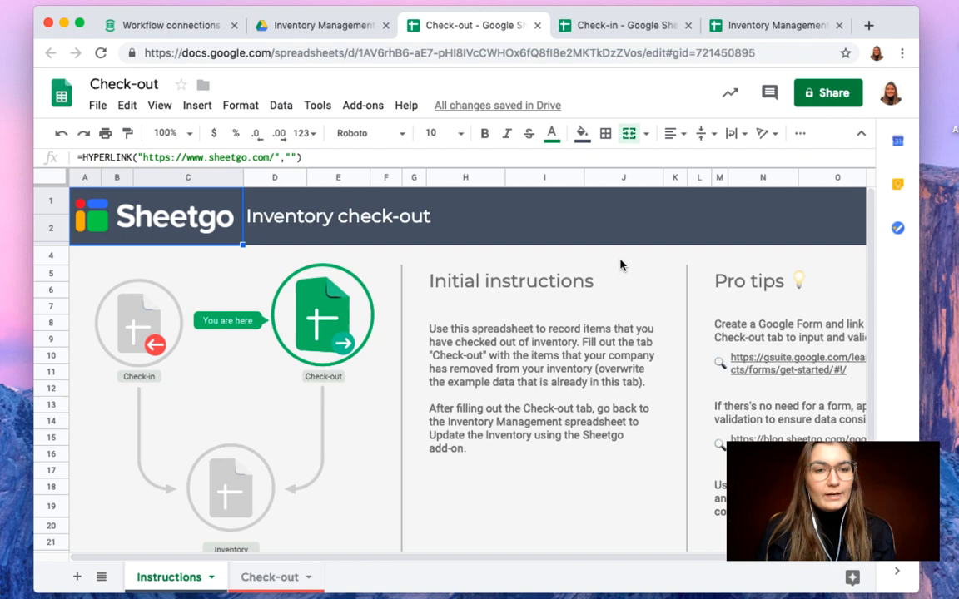
mouse_move(566, 393)
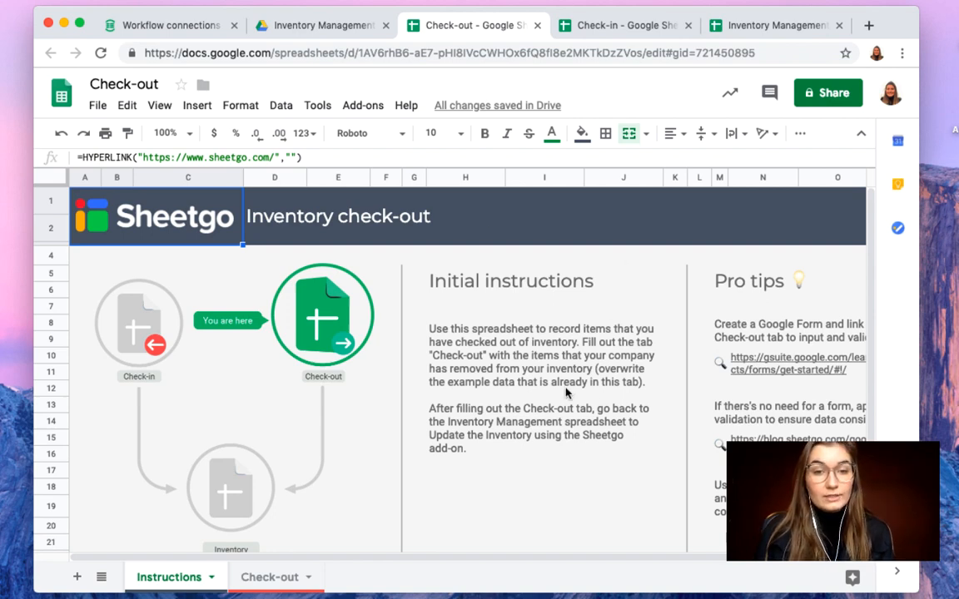
mouse_move(399, 539)
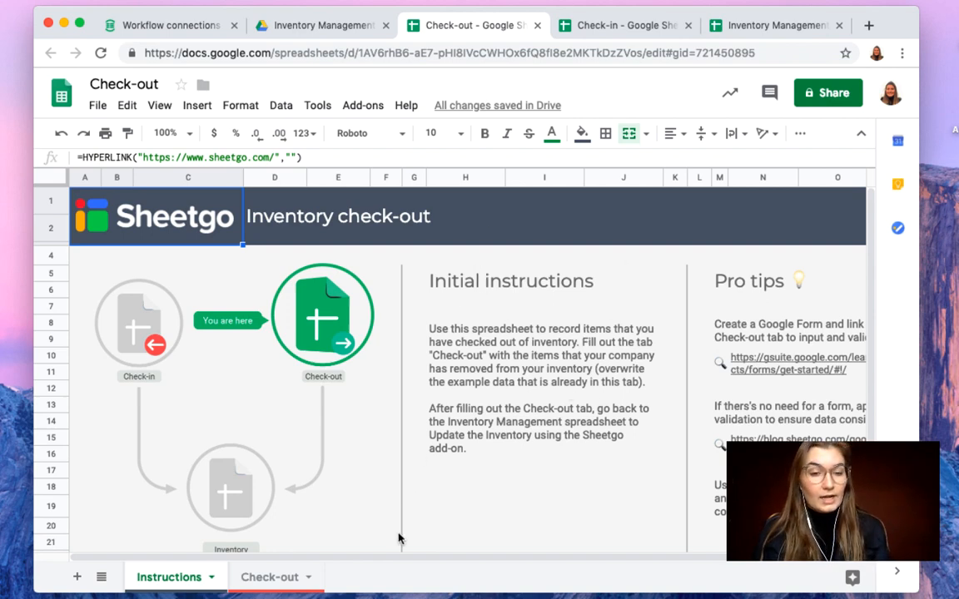
click(269, 576)
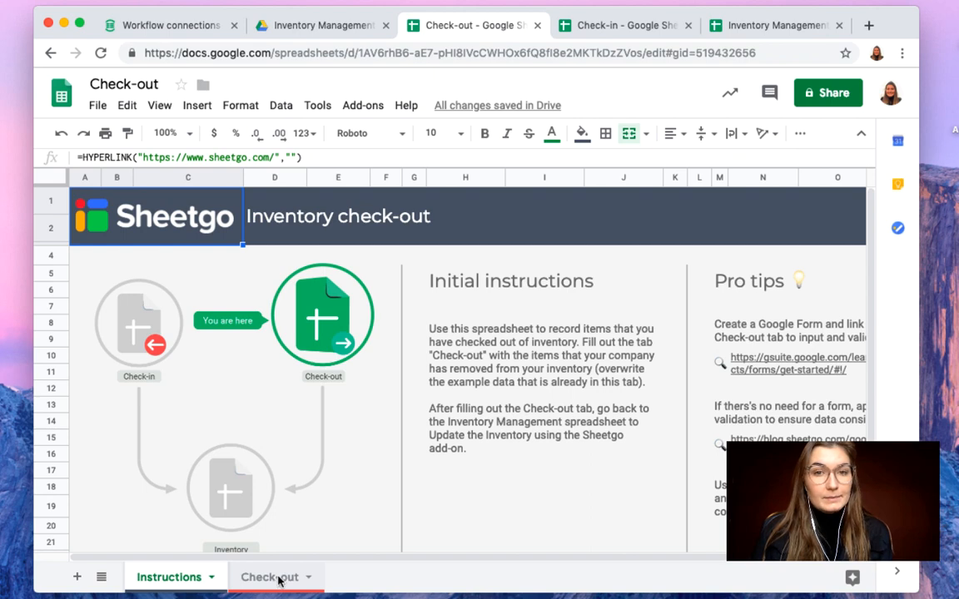
click(270, 576)
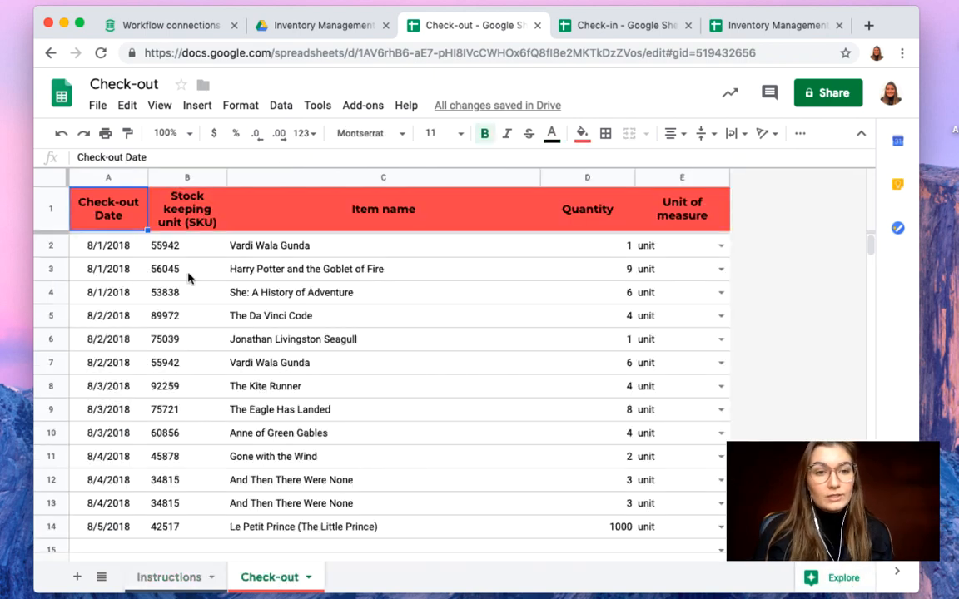
mouse_move(108, 253)
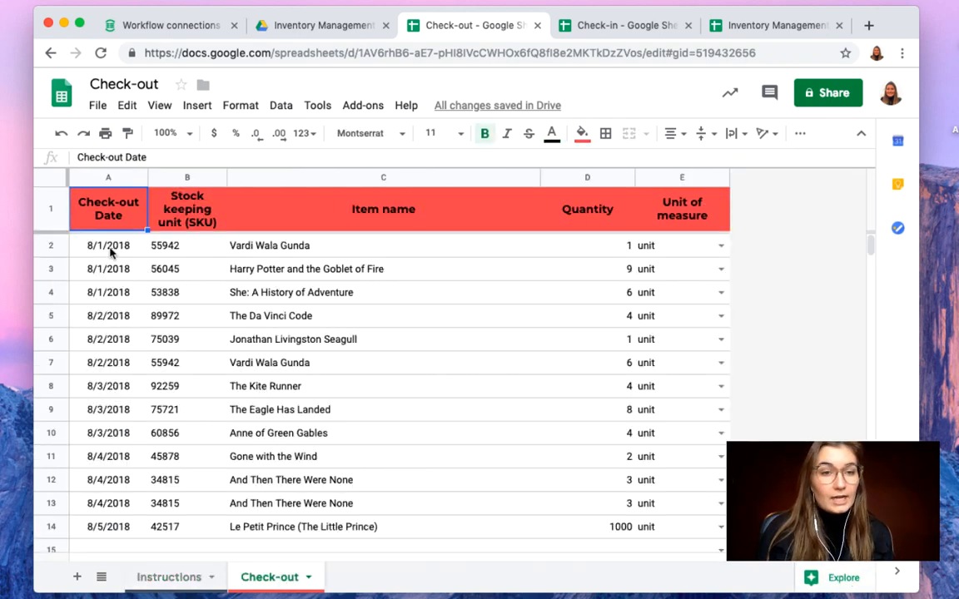
mouse_move(373, 247)
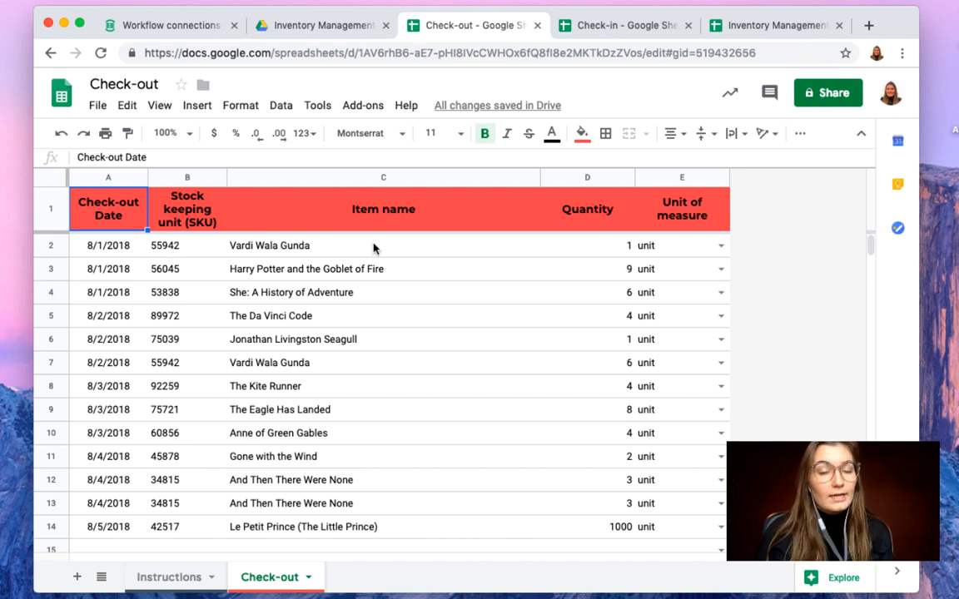
mouse_move(616, 250)
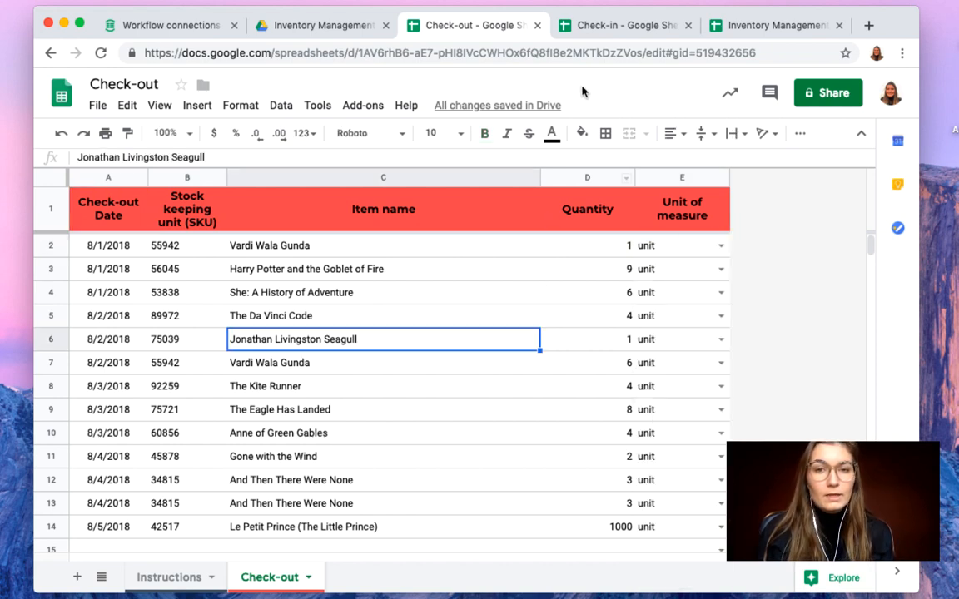
- View the Check-in records sheet, then return to the Inventory Management spreadsheet
click(623, 25)
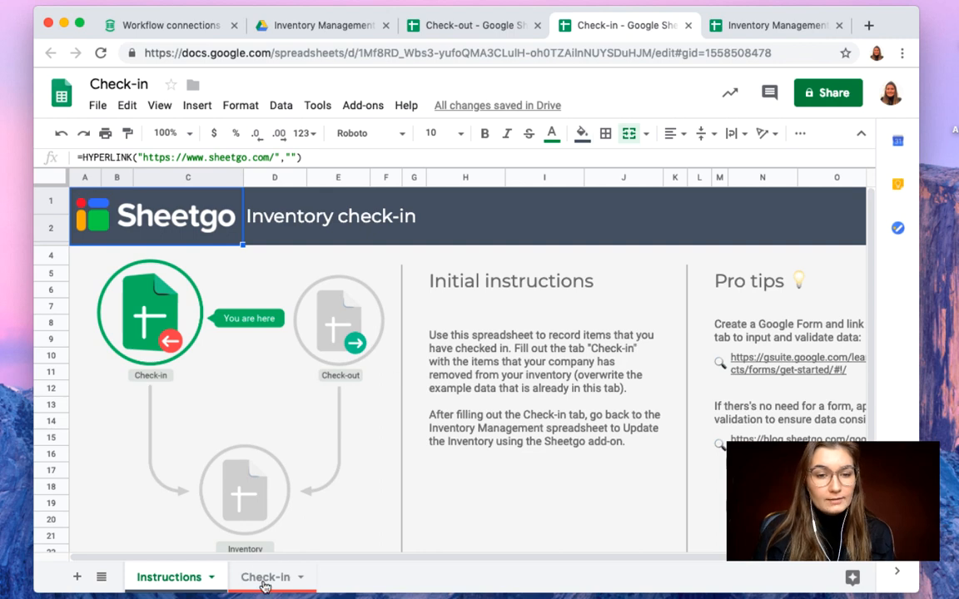
click(265, 576)
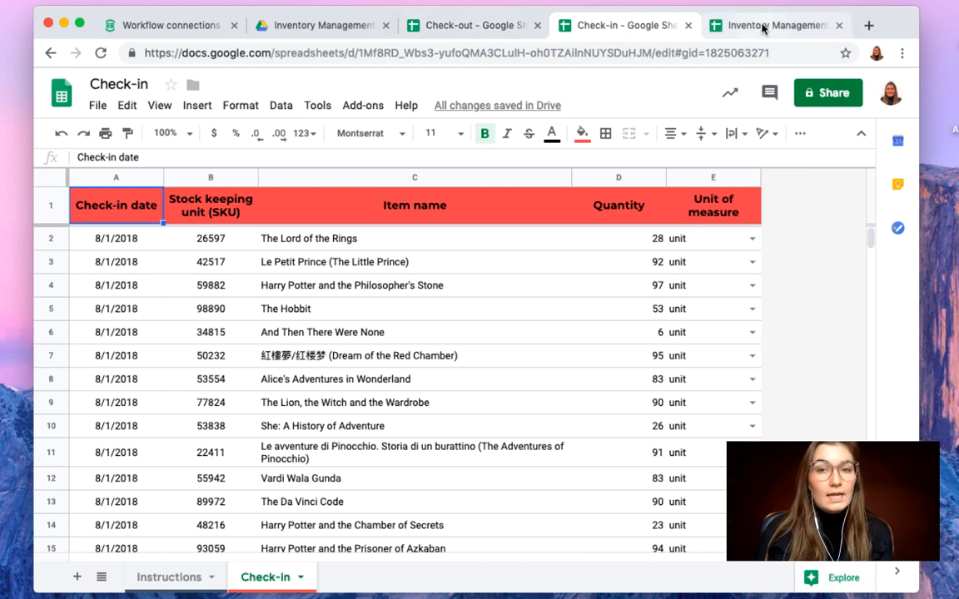
click(774, 25)
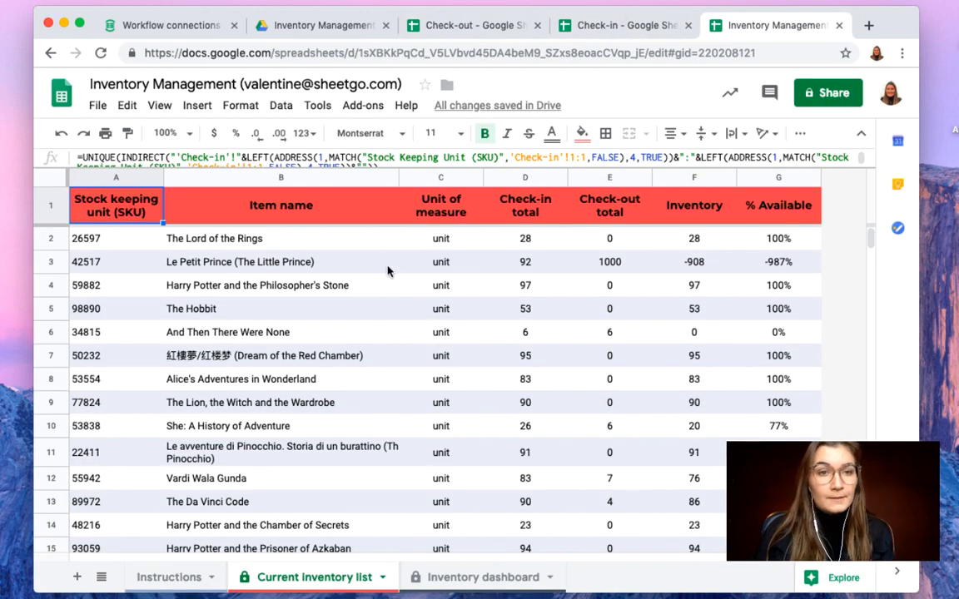
- Run the Check-in and Check-out connection updates in the Sheetgo workflow
click(170, 25)
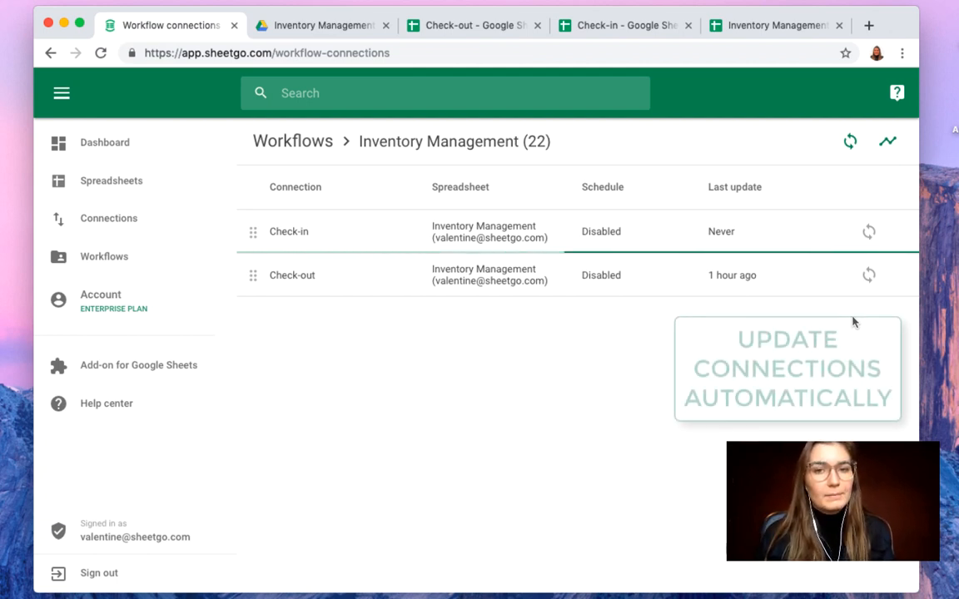
click(869, 231)
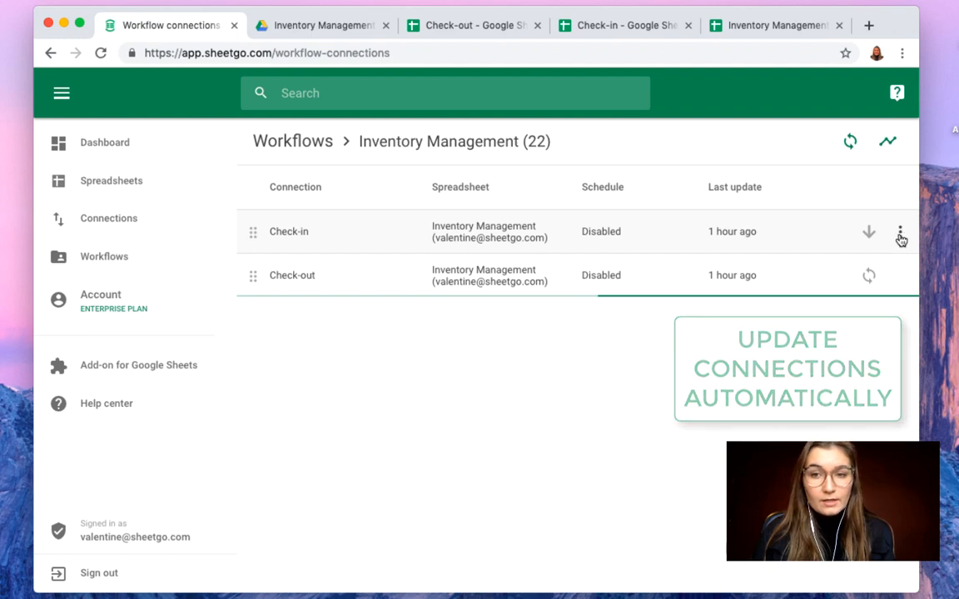
click(899, 231)
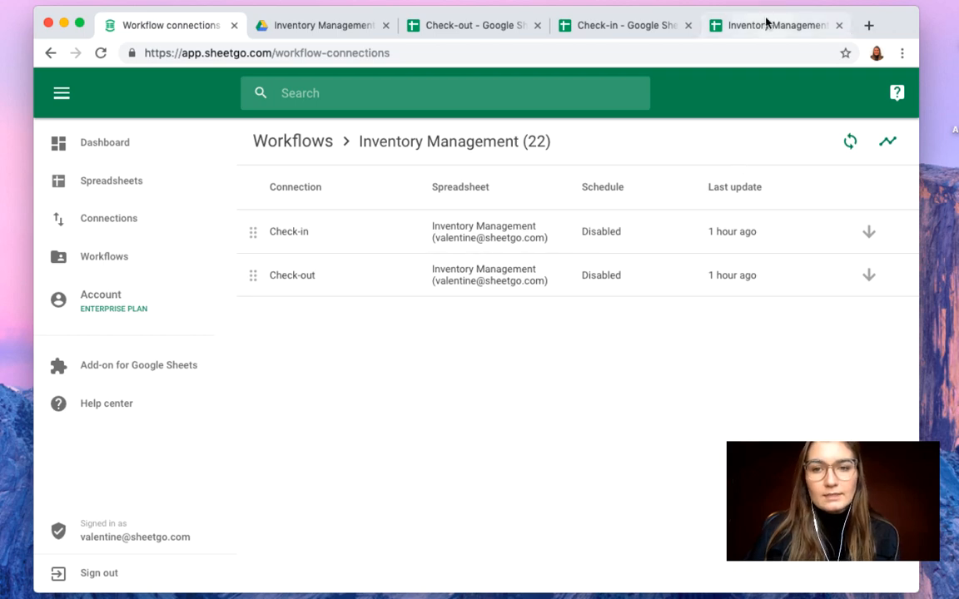
- Return to the Inventory Management spreadsheet and scroll through the refreshed Current inventory list
click(774, 25)
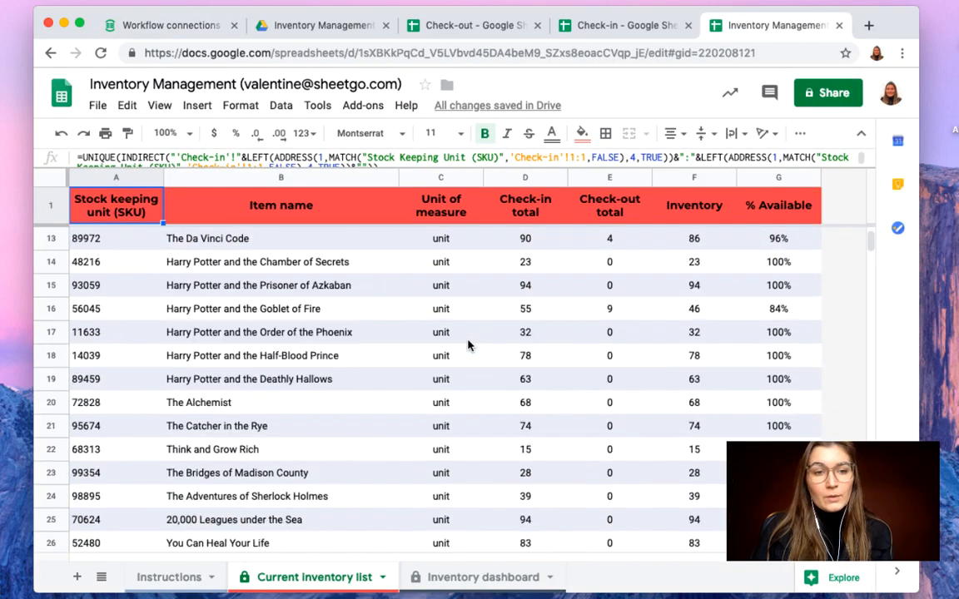
scroll(down, 3)
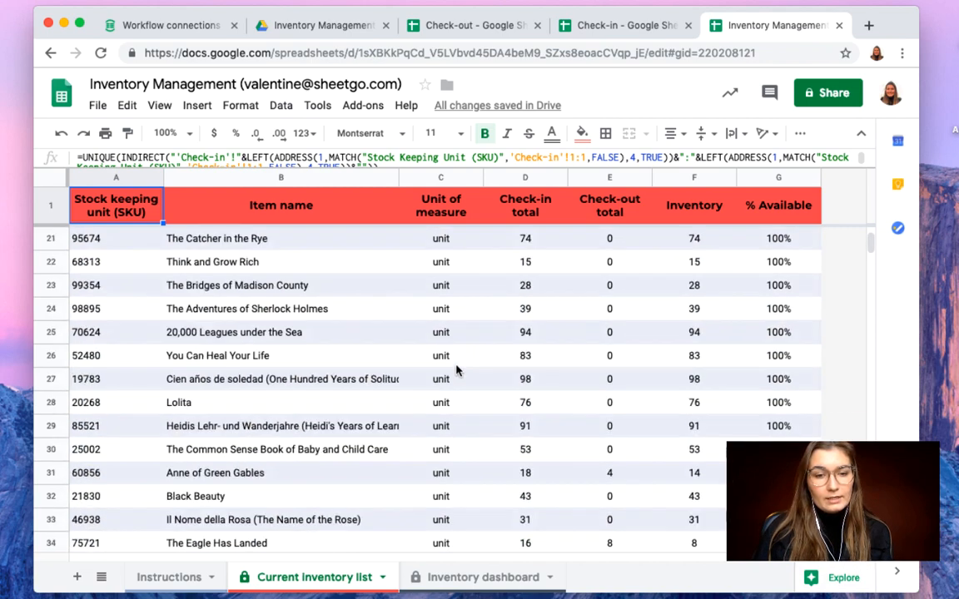
scroll(up, 3)
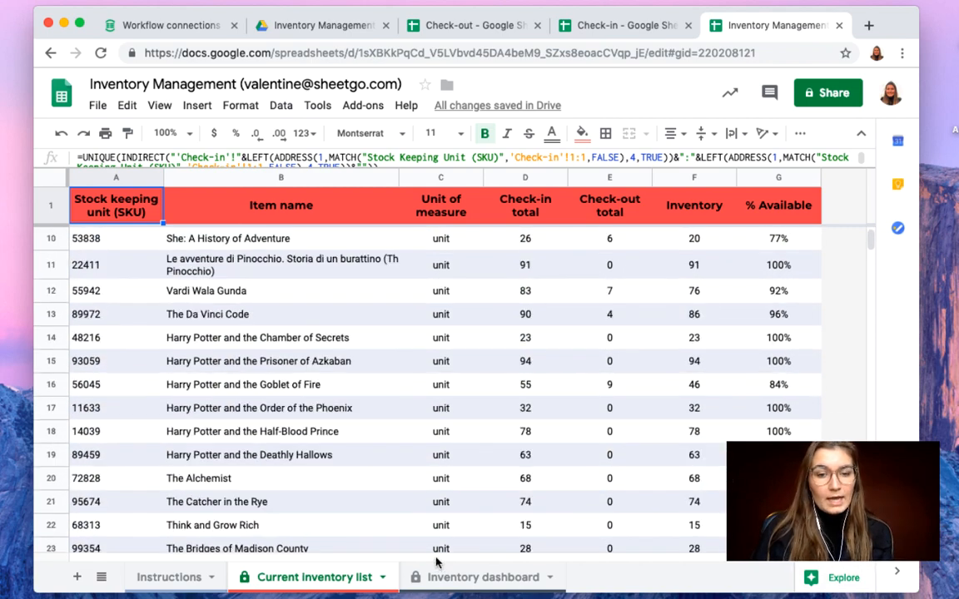
- Show the Inventory dashboard sheet with 2,077 total items in stock, sold-out and top items
click(483, 576)
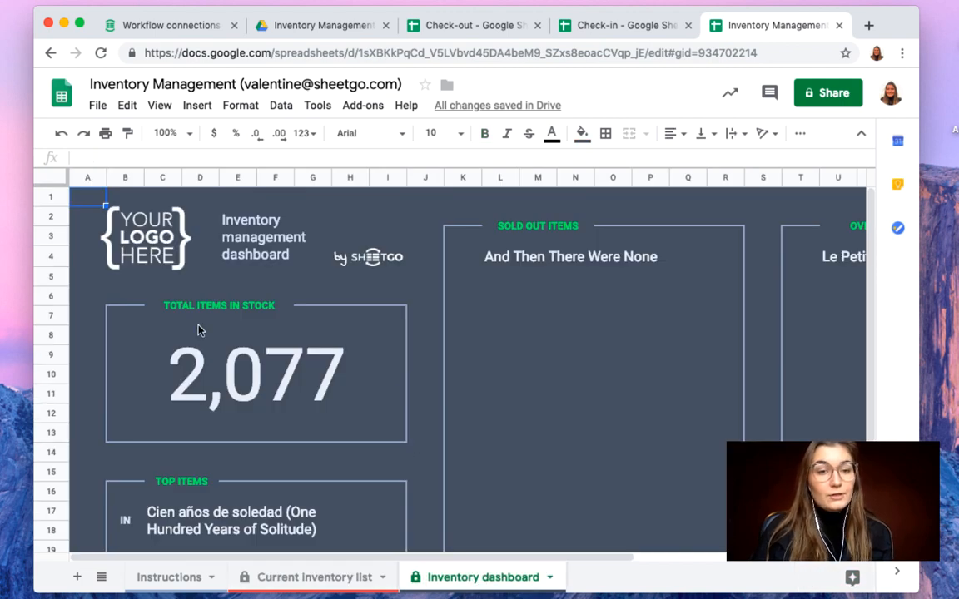
scroll(down, 3)
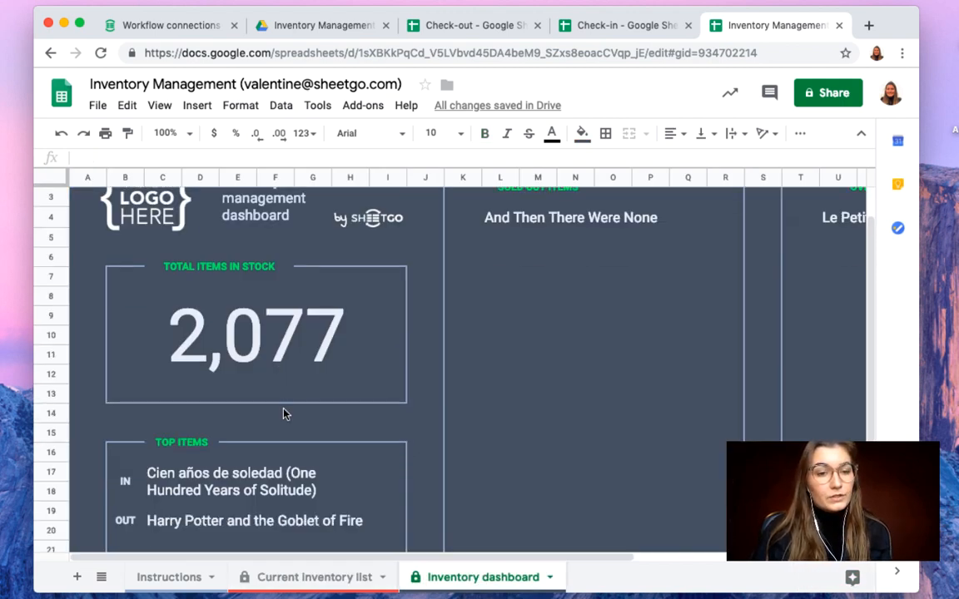
mouse_move(242, 499)
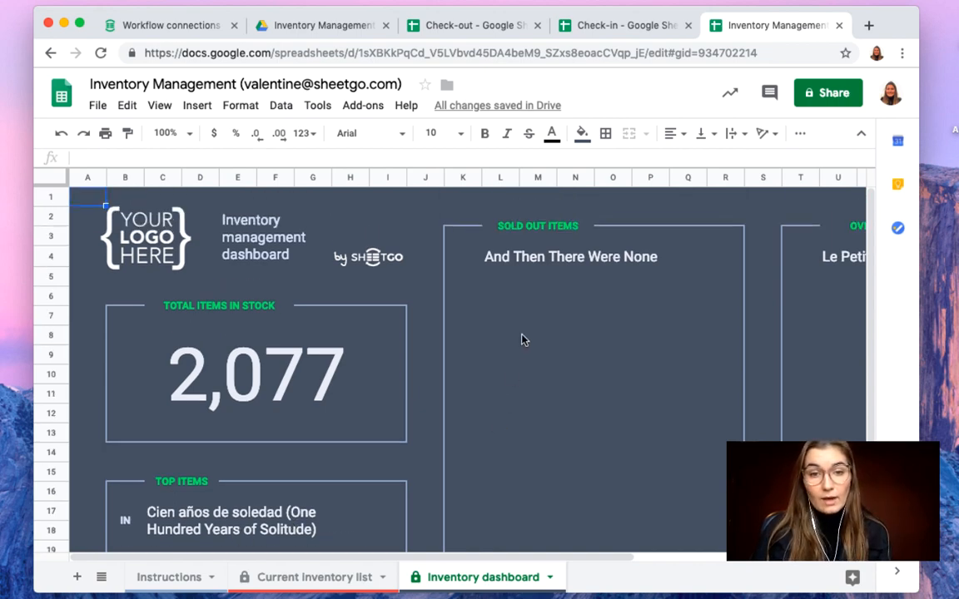
scroll(right, 3)
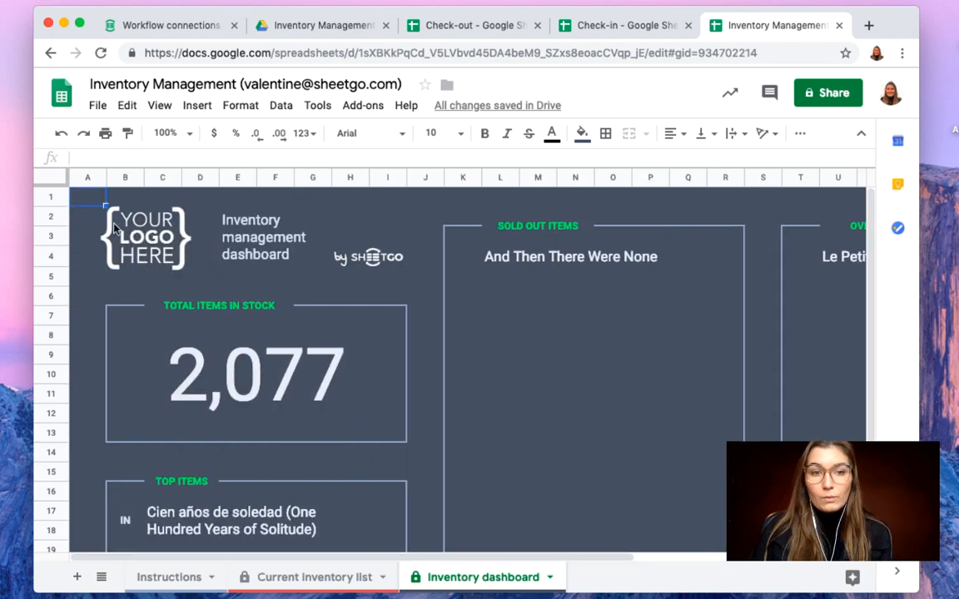
mouse_move(408, 292)
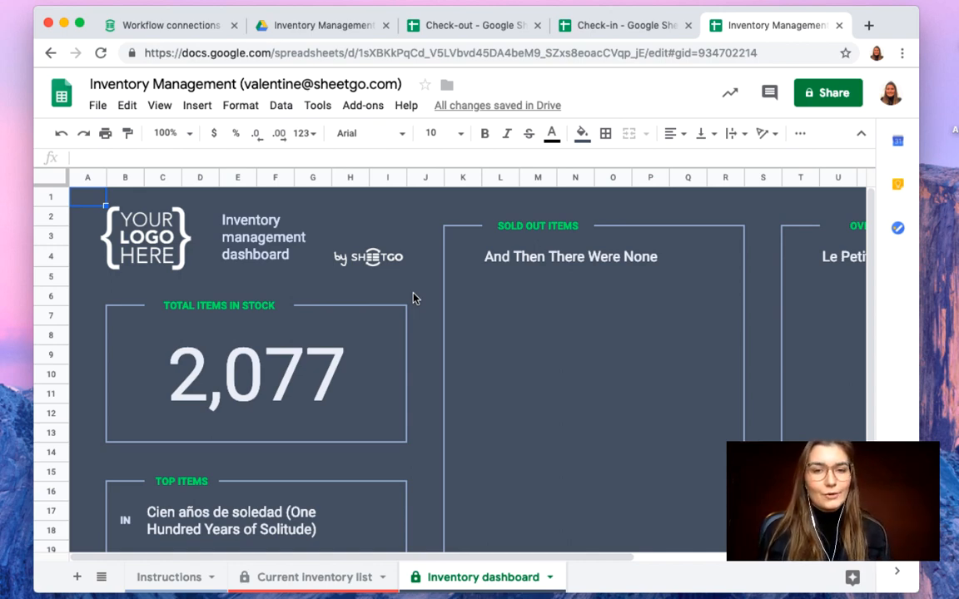
mouse_move(291, 443)
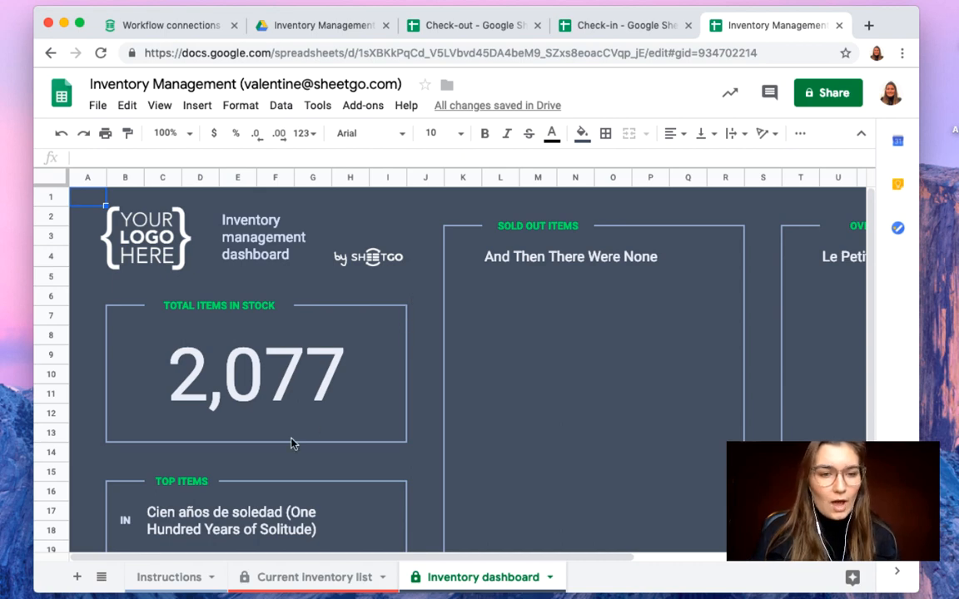
mouse_move(101, 576)
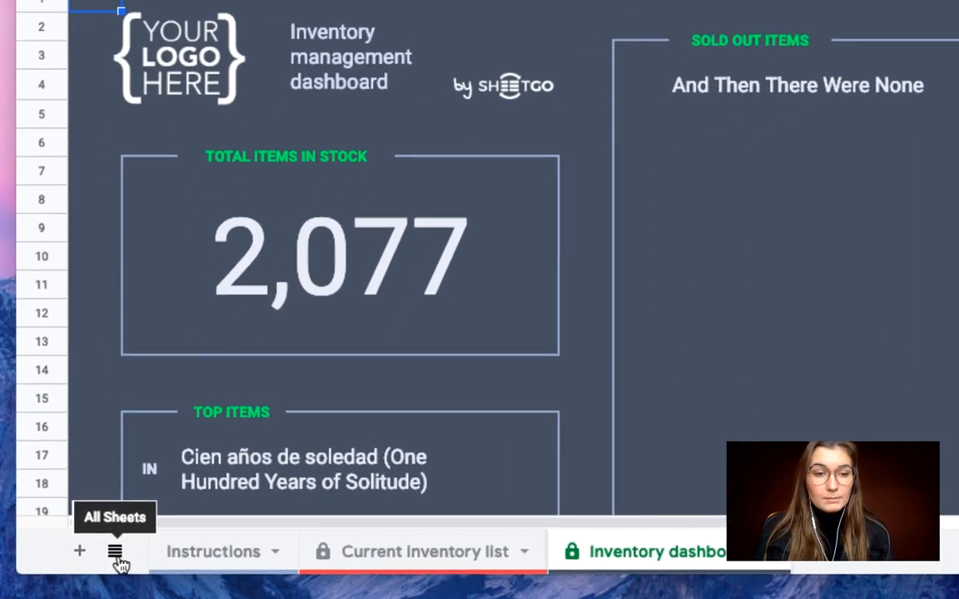
- Open the protected Check-in sheet via All Sheets, suppressing the warning for 5 minutes, and scroll its records
click(115, 551)
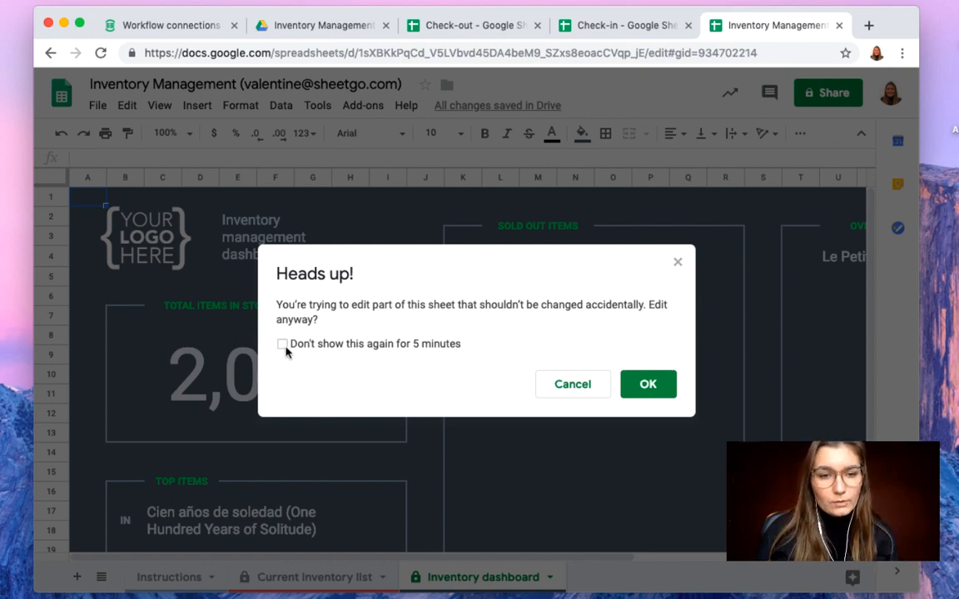
click(283, 343)
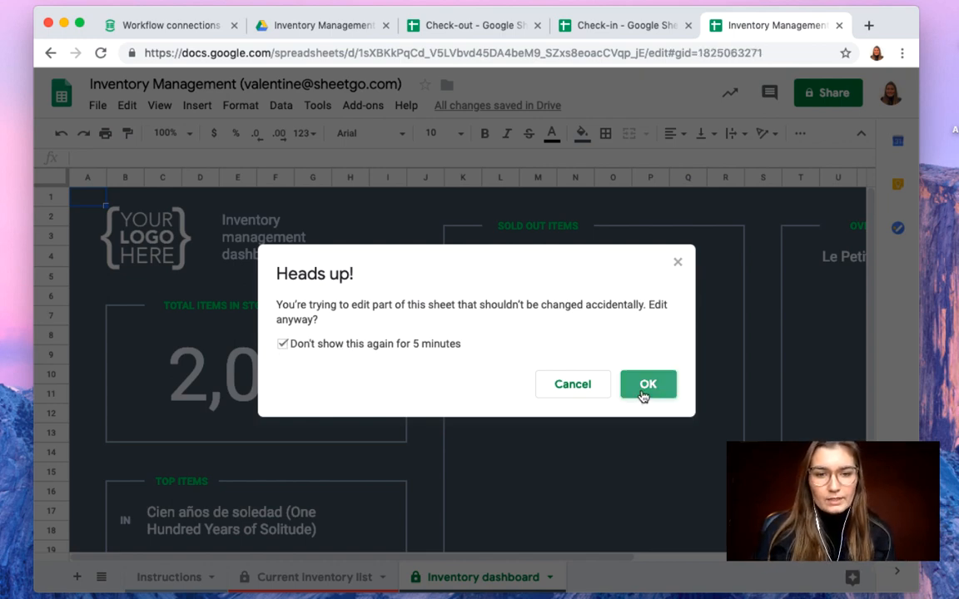
click(647, 382)
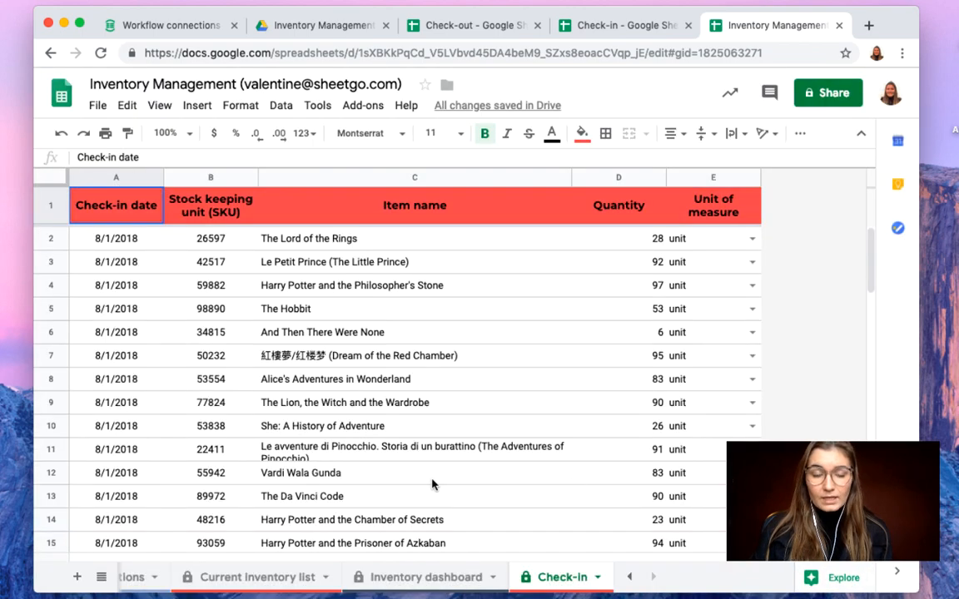
mouse_move(413, 456)
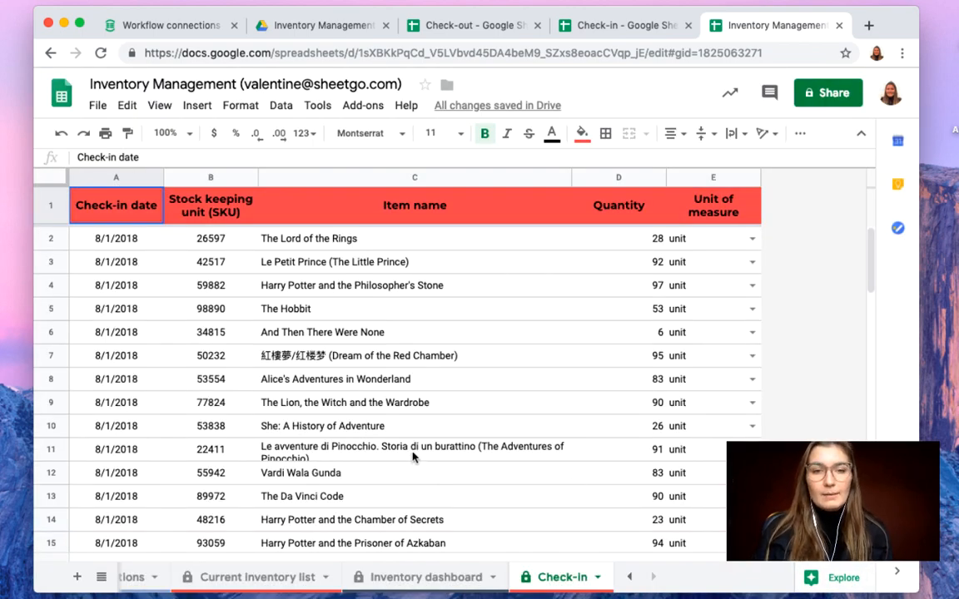
scroll(down, 3)
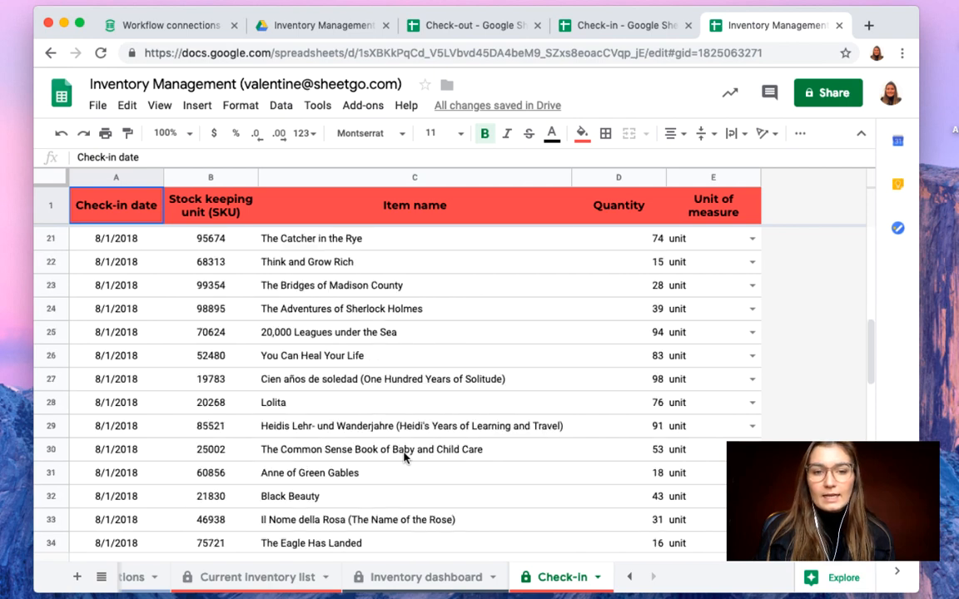
scroll(up, 3)
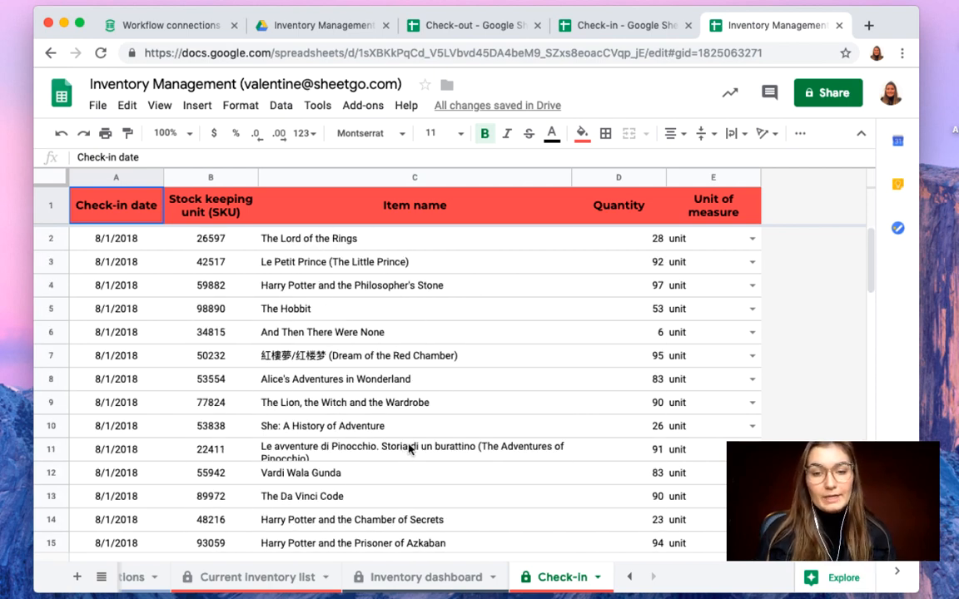
mouse_move(466, 476)
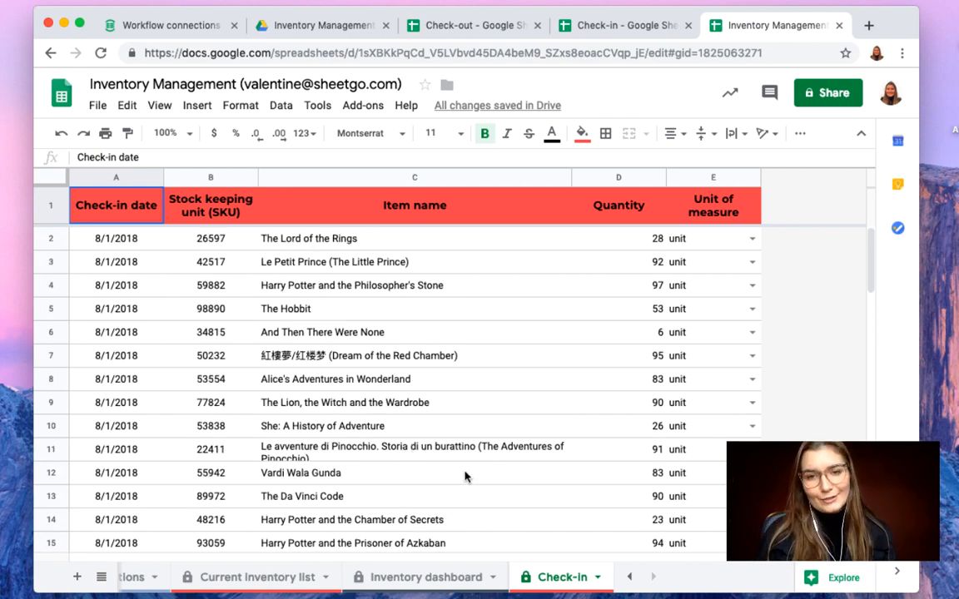